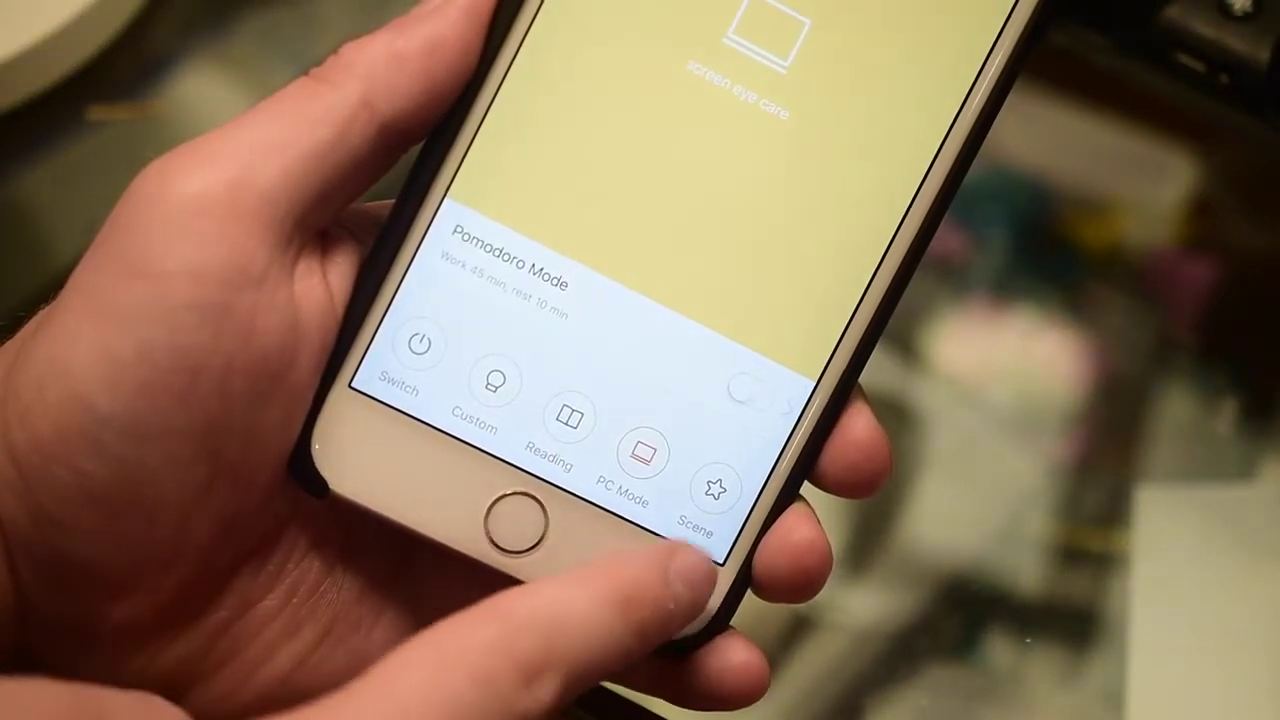
- Enter Pomodoro mode and bring up its schedule picker showing 45 min work, 10 min rest
left_click(716, 490)
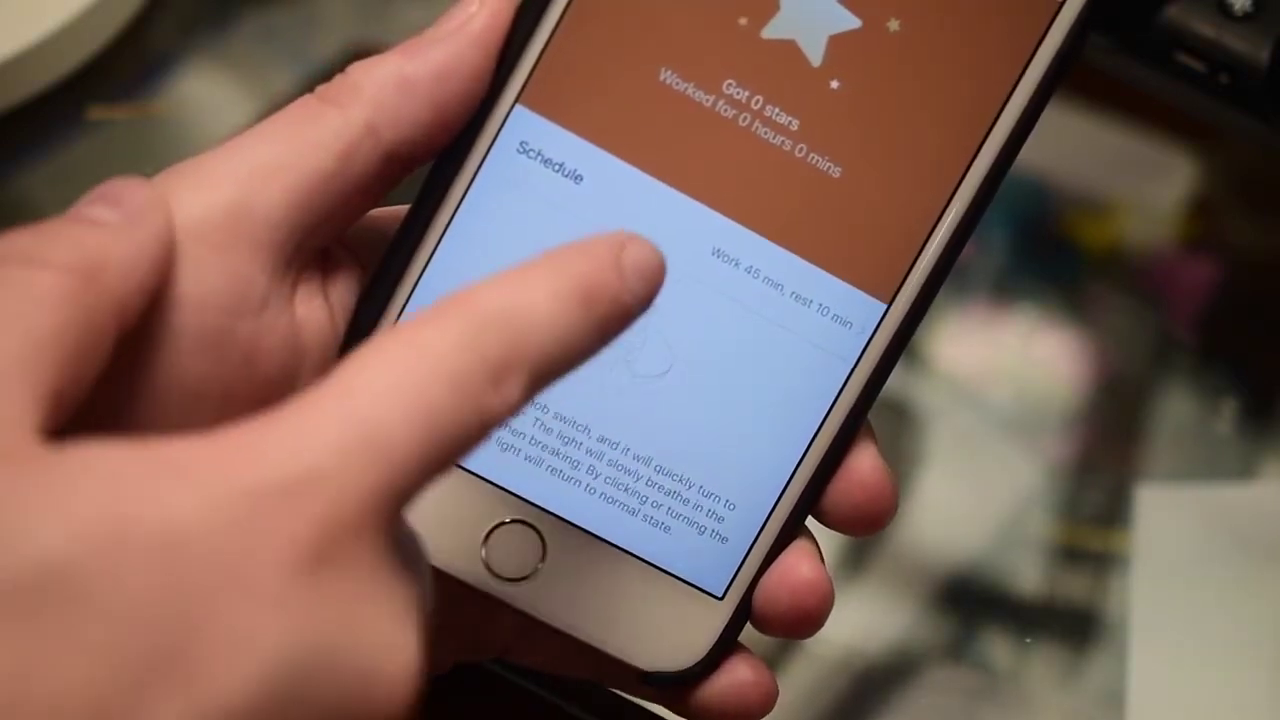
left_click(780, 290)
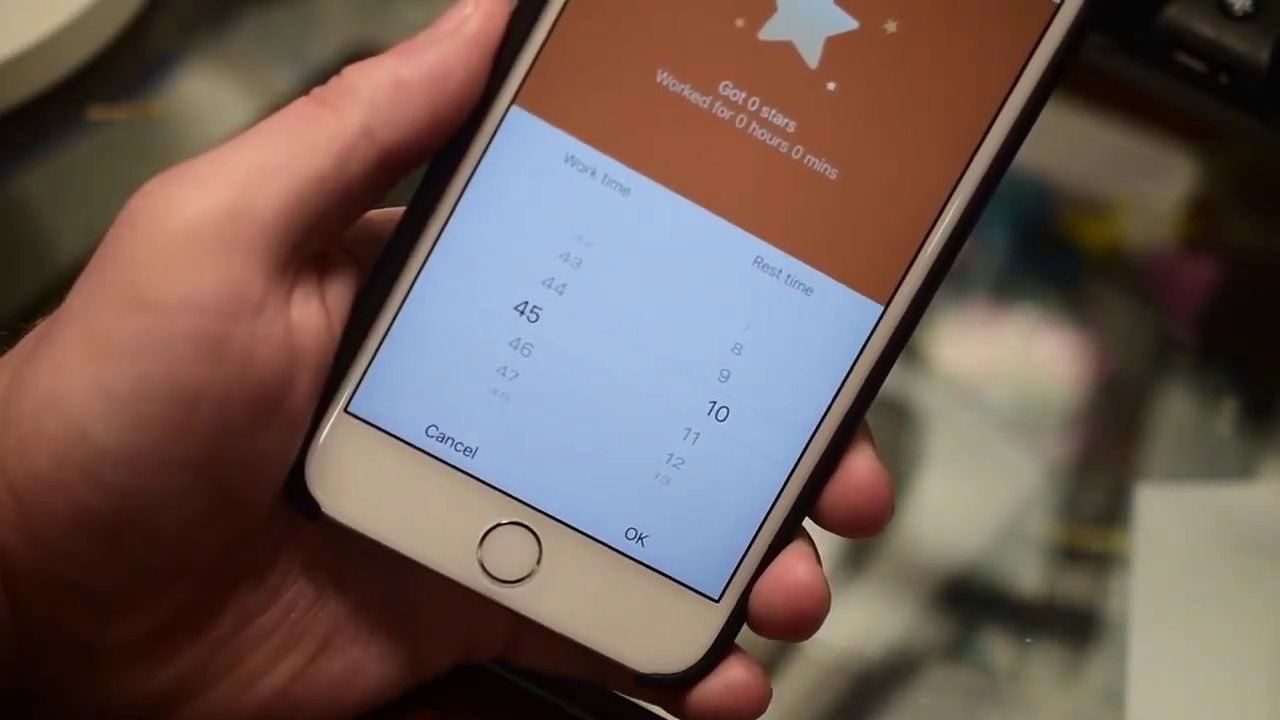